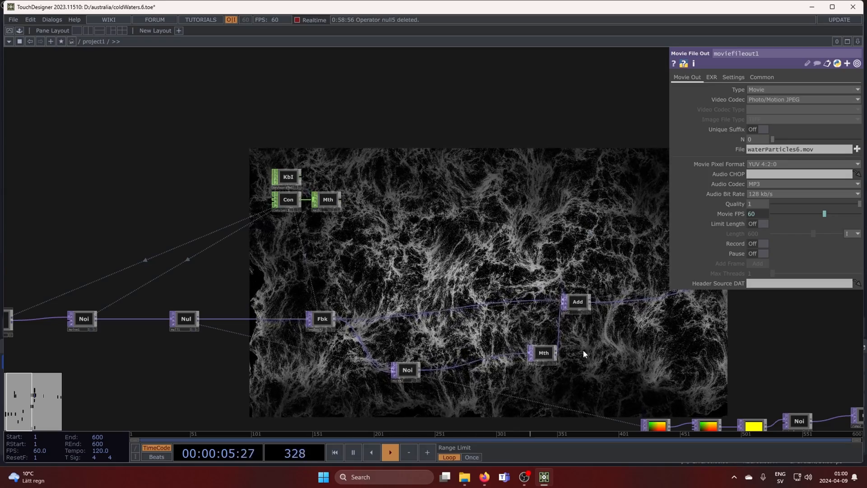
Step: Choose a Null TOP from the OP Create Dialog to place null14 in the network
left_click(543, 353)
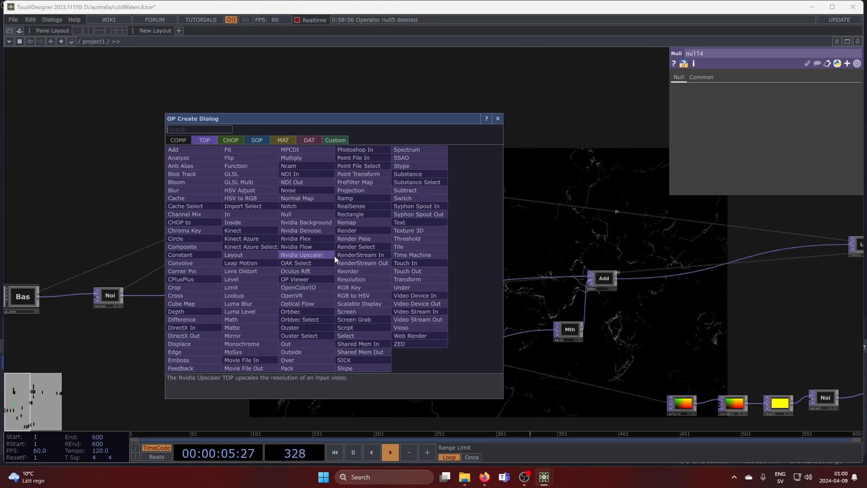
Step: Add a Base COMP wired between null1 and null14 and bring up Customize Component
type("ba")
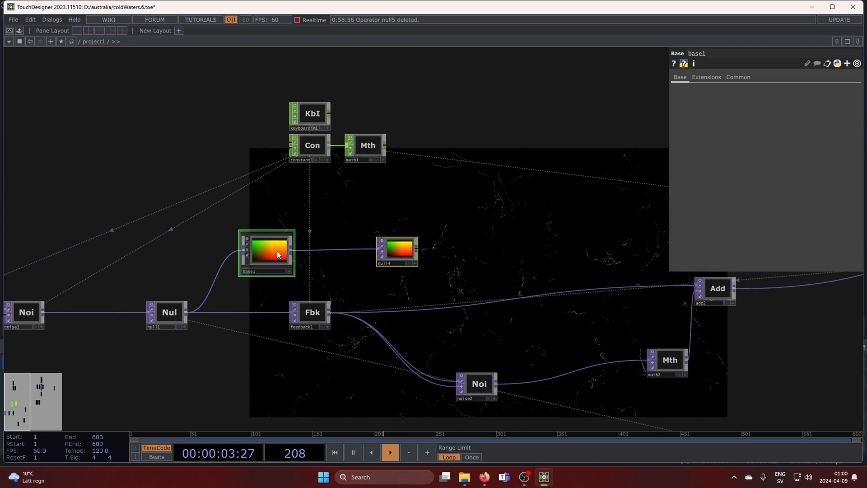
right_click(276, 255)
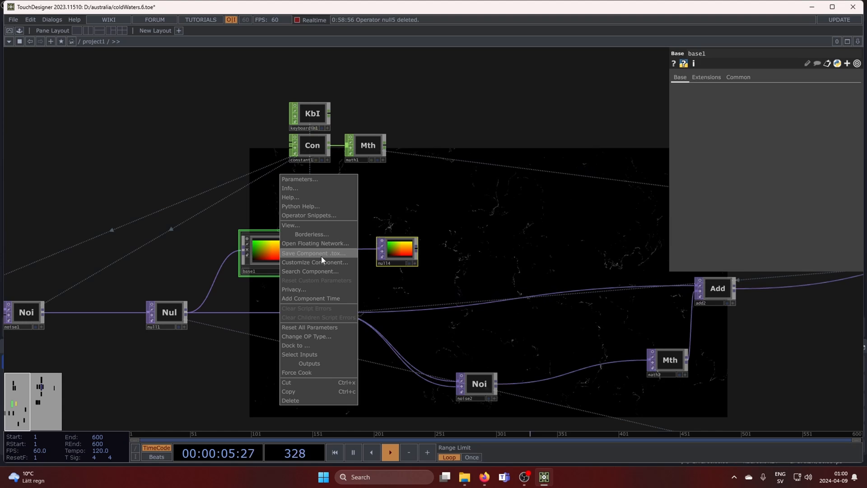
left_click(315, 262)
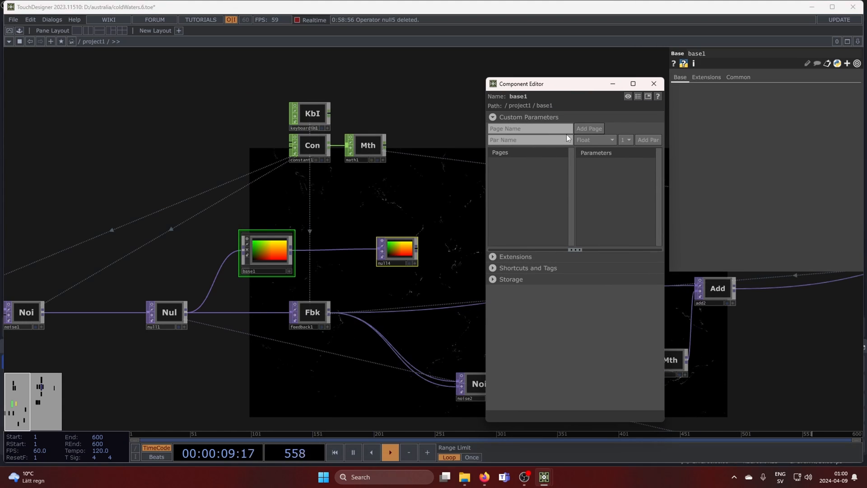
Step: Add custom float parameters lifeTime and variance to base1
left_click(529, 139)
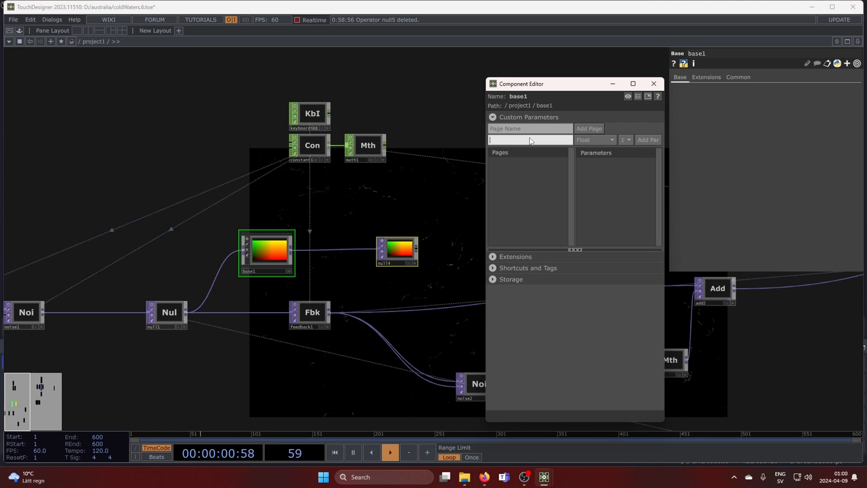
type("lifeTime")
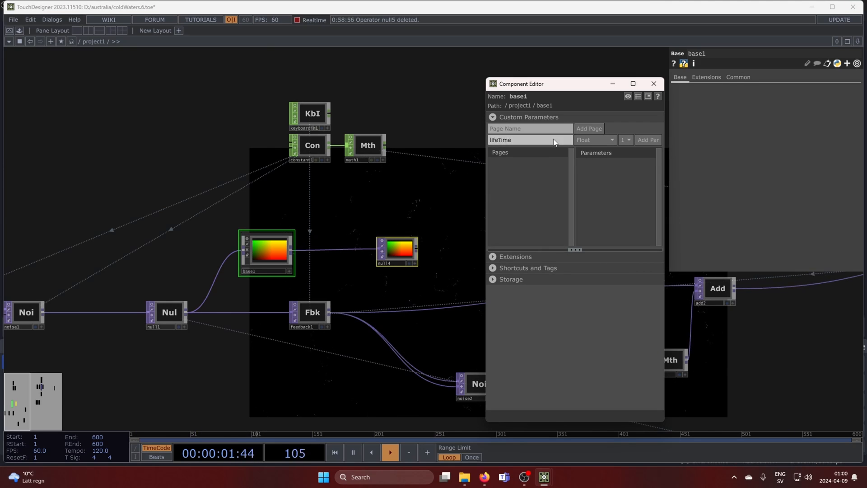
left_click(648, 139)
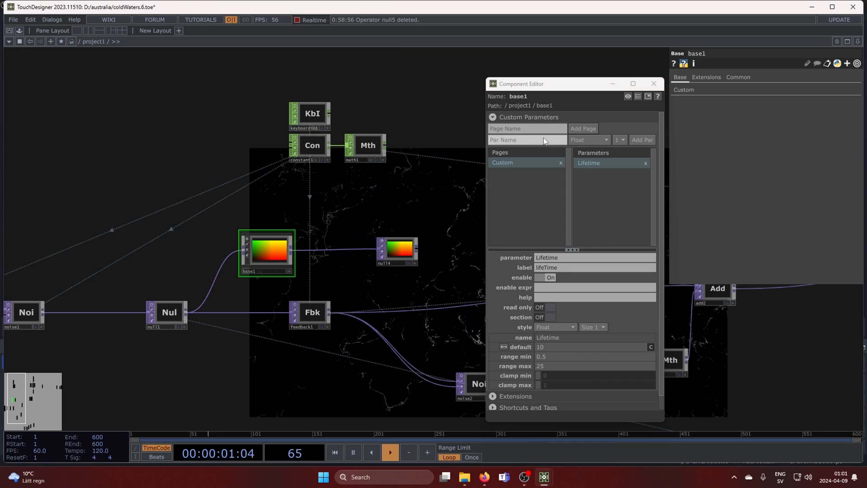
type("variance")
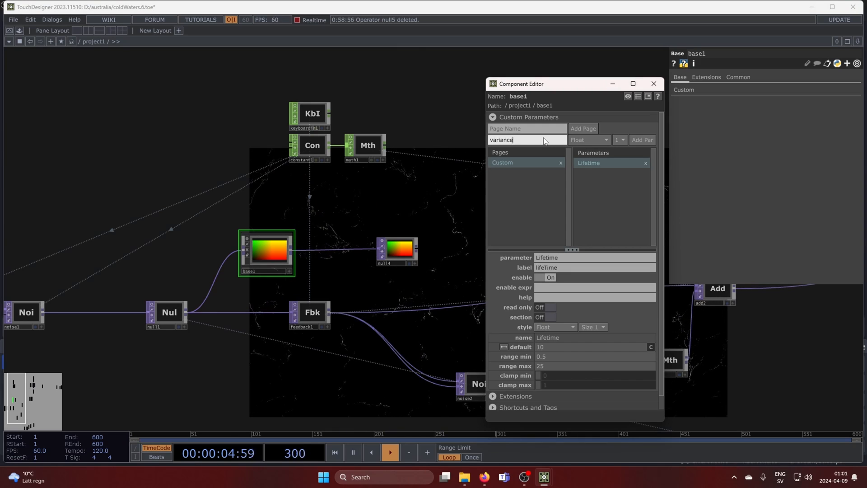
left_click(642, 139)
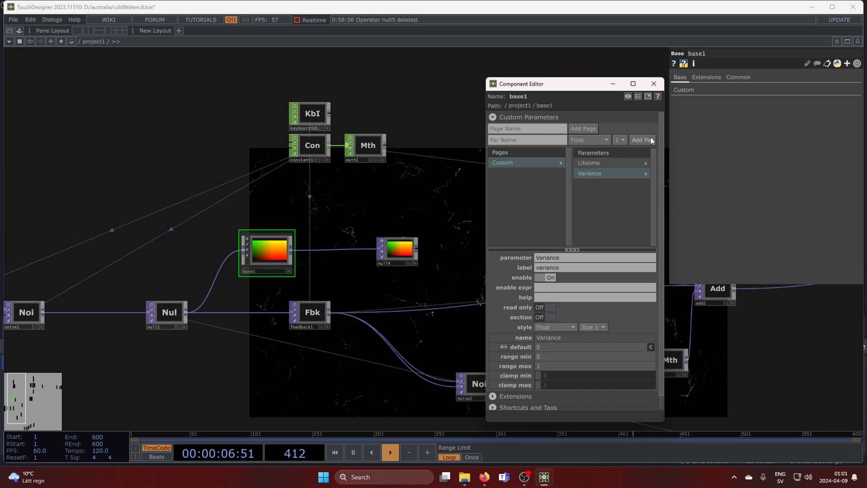
right_click(266, 252)
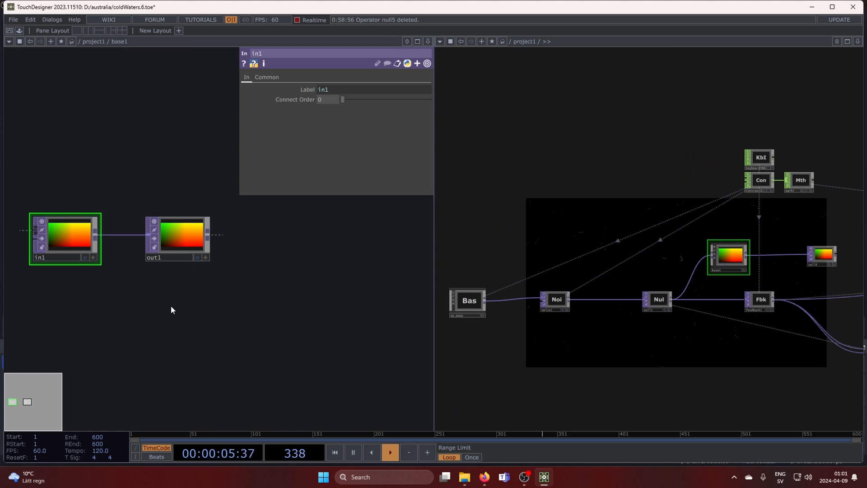
Step: Float base1's parent parameters in a window and reopen its component editor
right_click(172, 309)
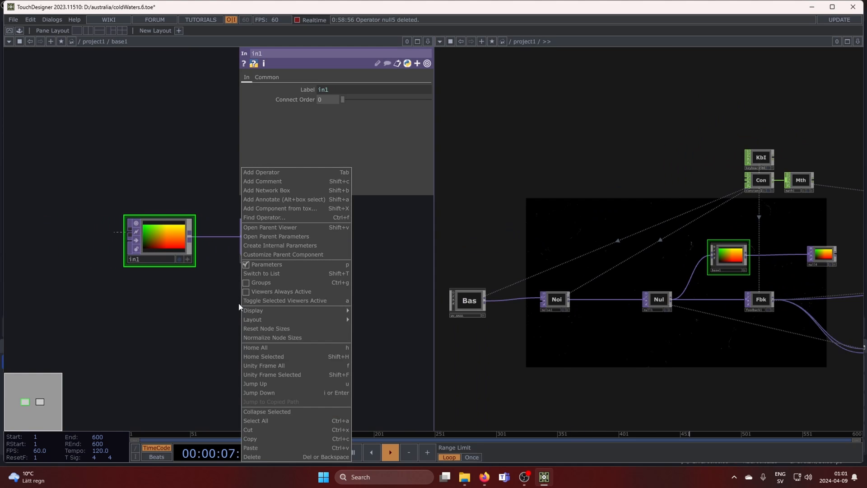
mouse_move(285, 245)
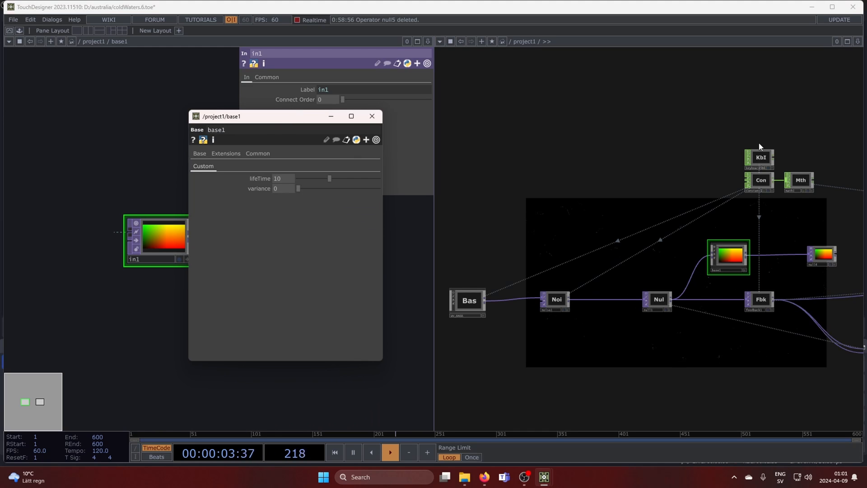
right_click(728, 256)
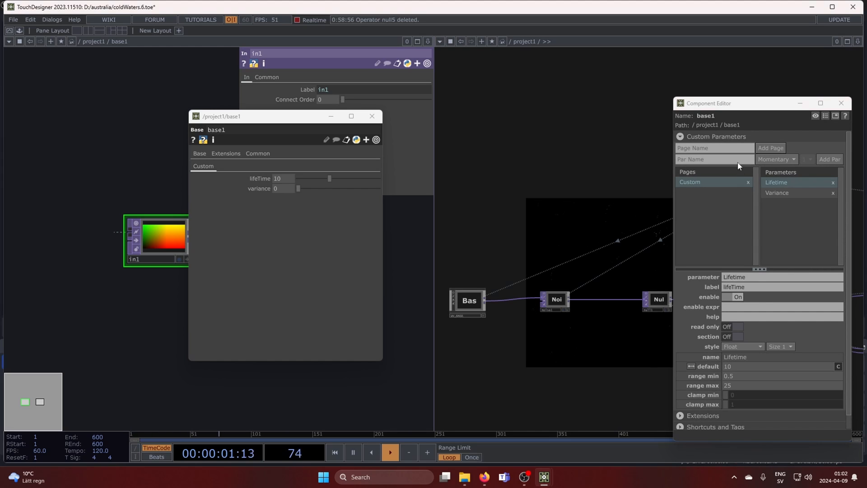
Step: Add a momentary reset parameter and export keyboardin1's k1 channel onto it
type("reset")
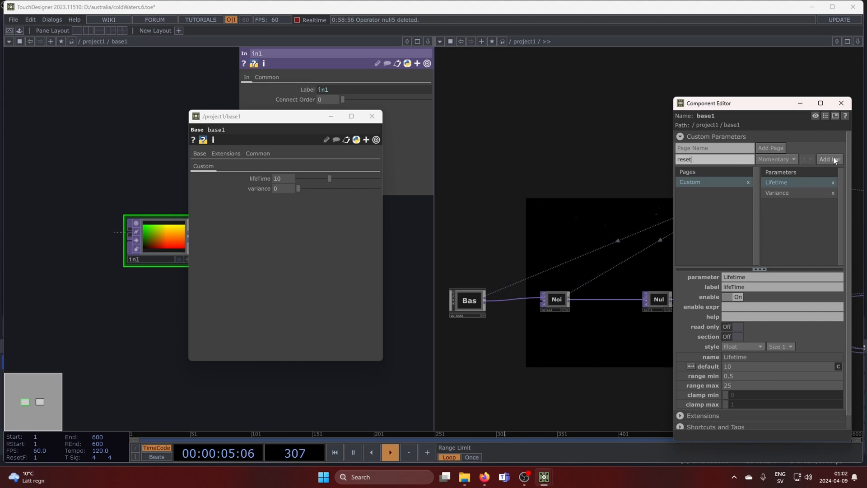
left_click(830, 159)
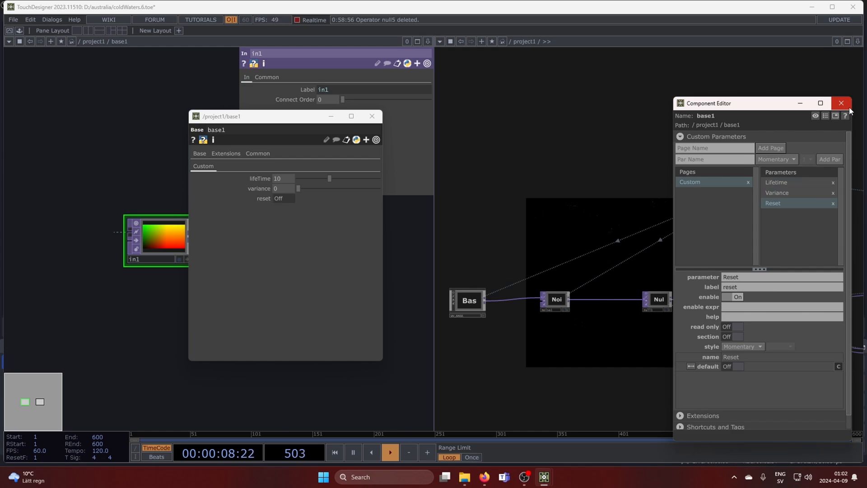
left_click(841, 103)
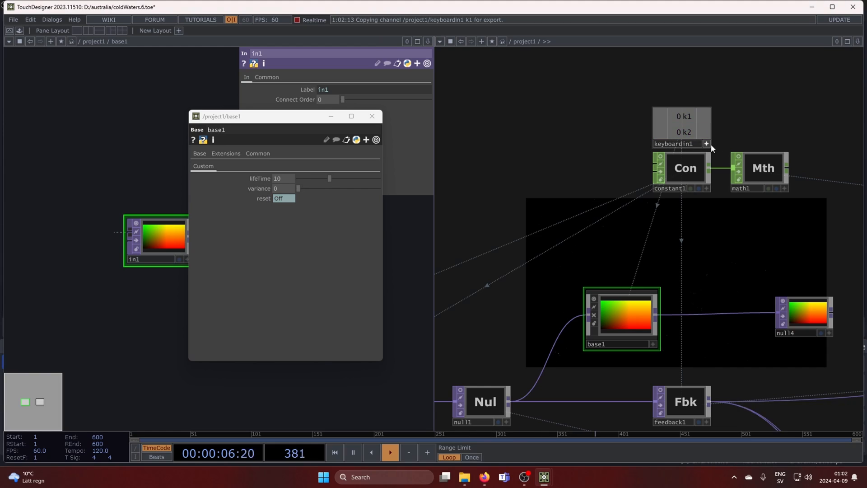
left_click(279, 198)
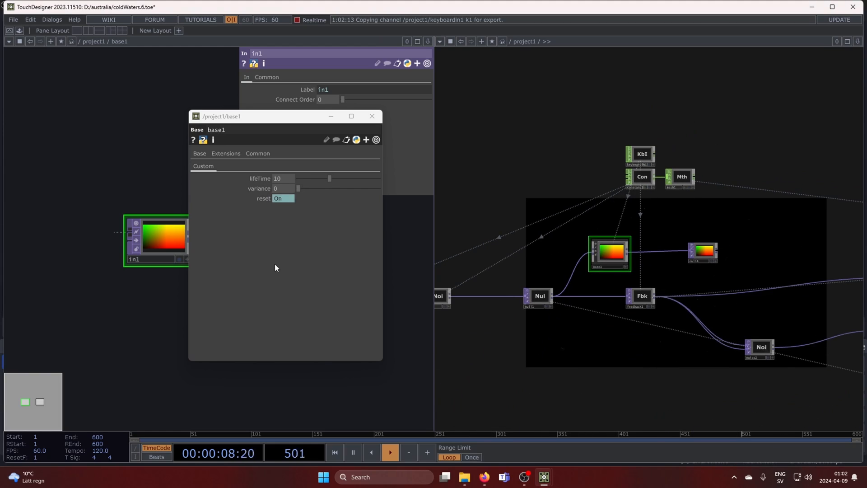
left_click(278, 198)
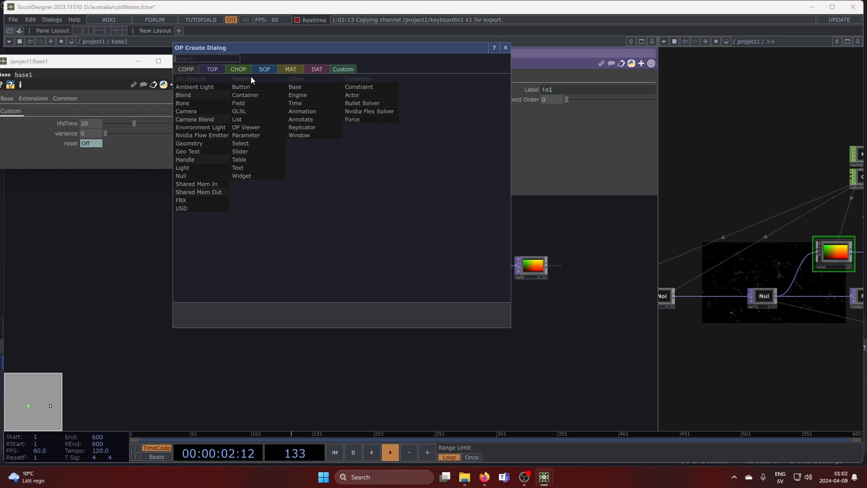
Step: Create constant1 CHOP, rename chan2 to lifeTime and add a third channel
type("cons")
type("timeStep")
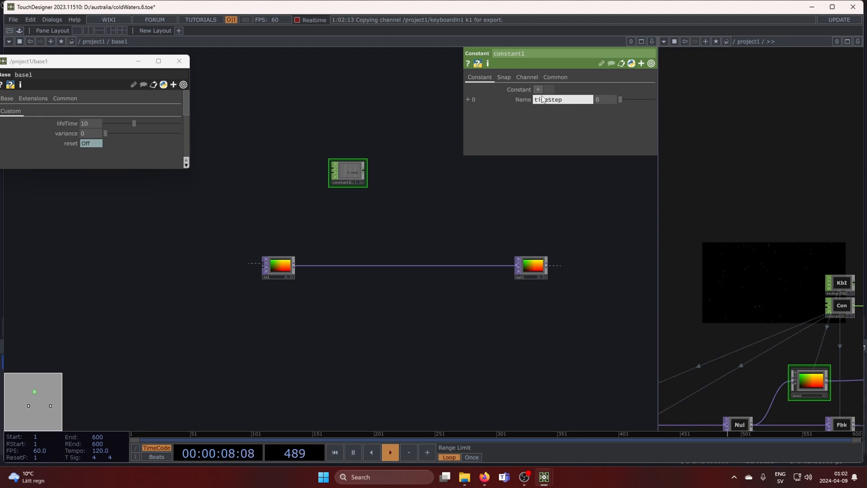
left_click(536, 90)
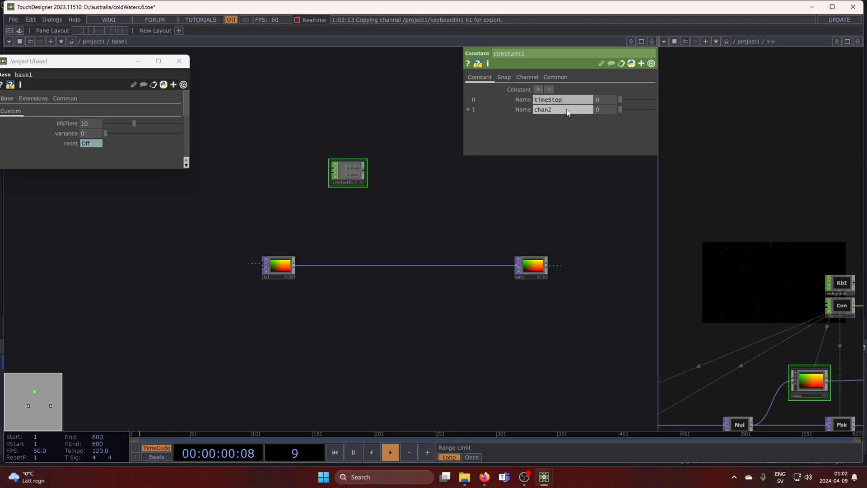
left_click(561, 110)
type("lifeTime")
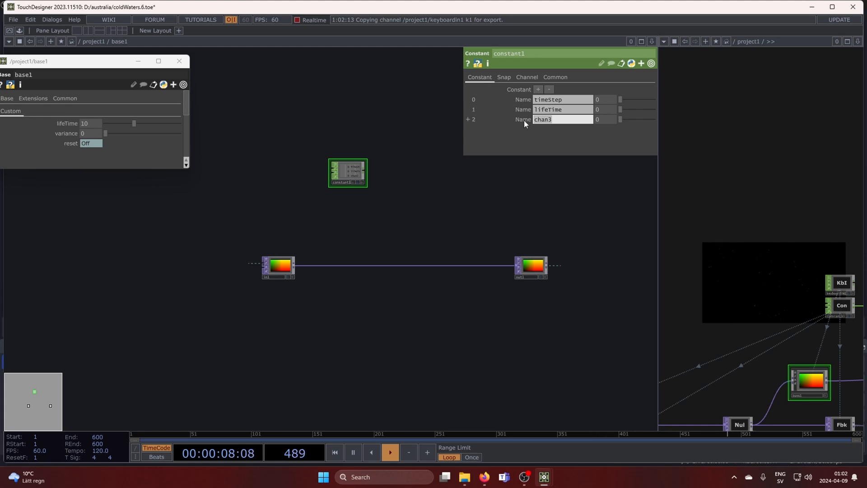
Step: Name the third channel variance, with timeStep 0.0166 and lifeTime 0.1
type("variance")
left_click(606, 109)
type(".1")
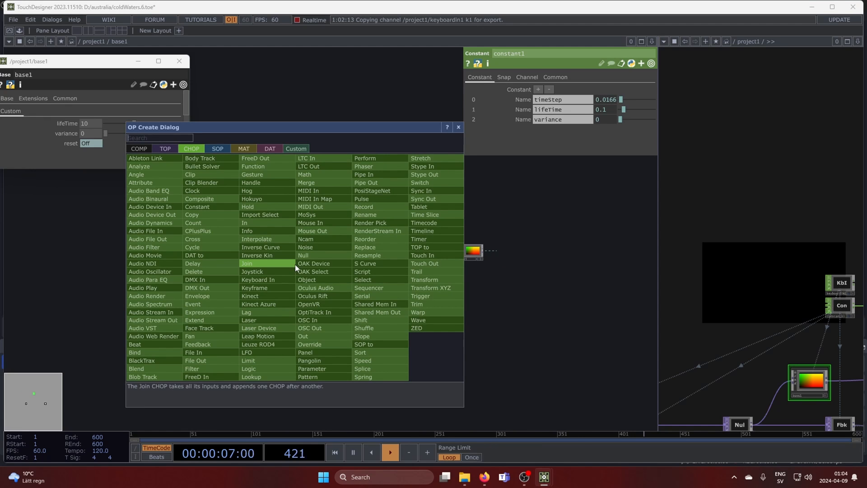
Step: Create a black Constant TOP named zero from in1 and copy it above as values
left_click(164, 148)
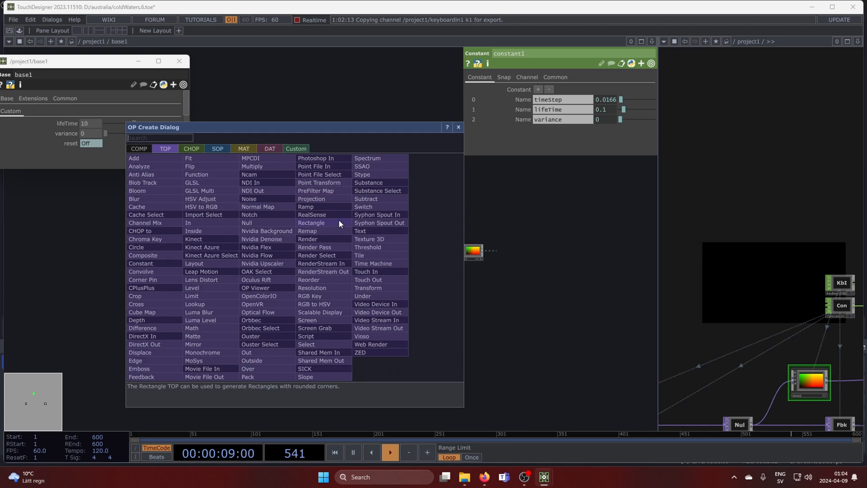
type("con")
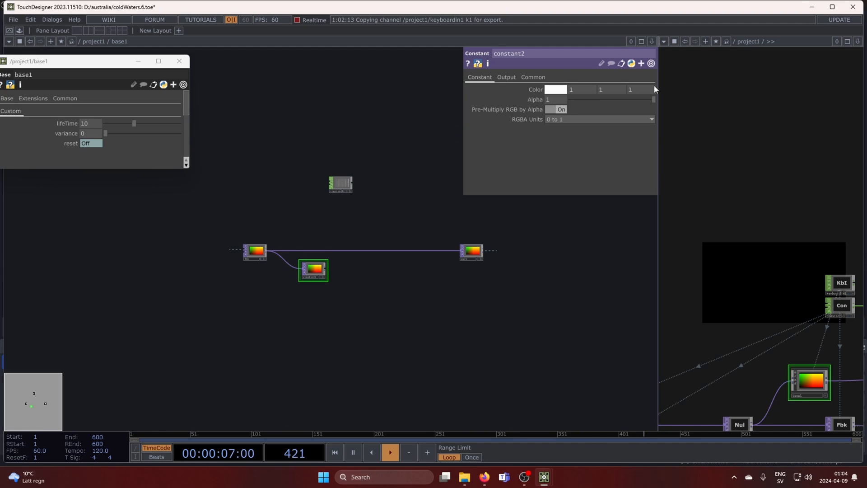
left_click(506, 77)
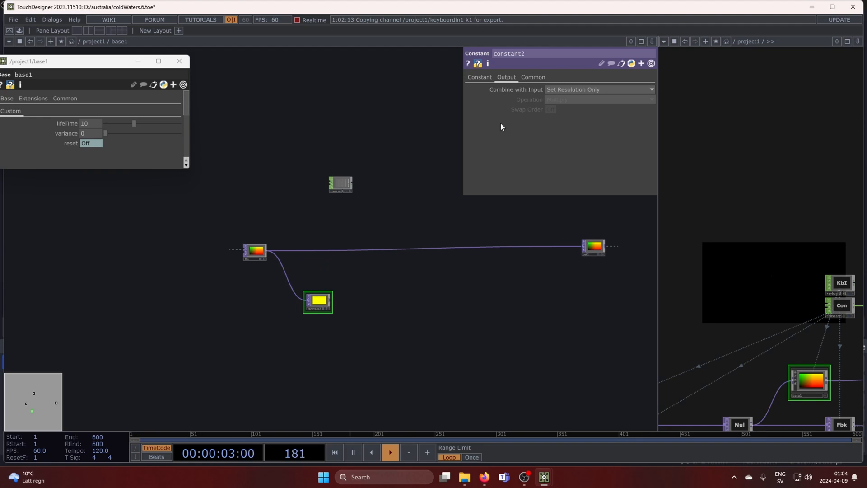
left_click(479, 77)
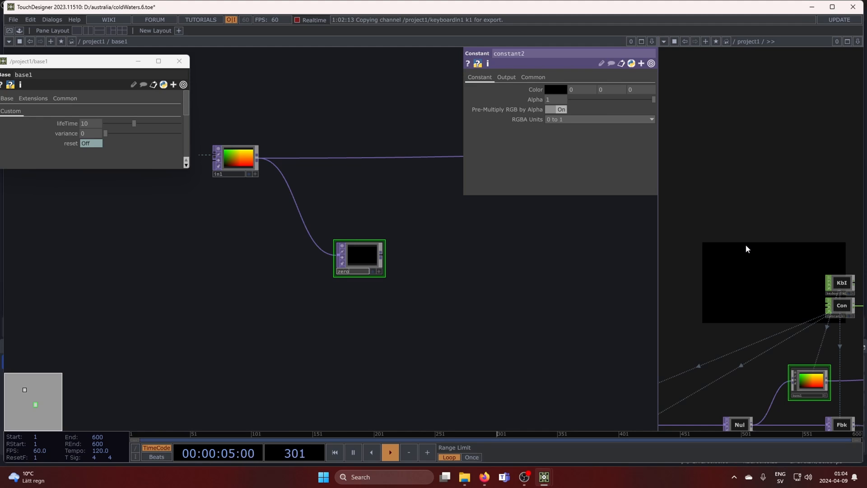
left_click(359, 257)
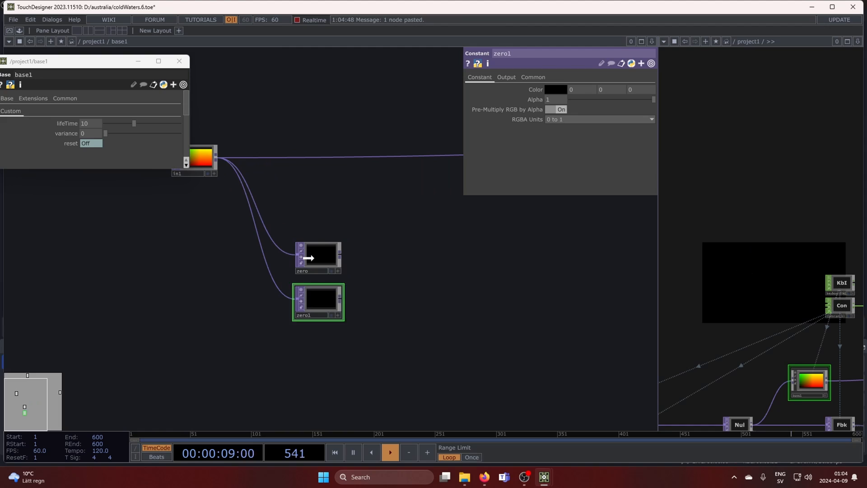
left_click_drag(318, 302, 326, 117)
type("values")
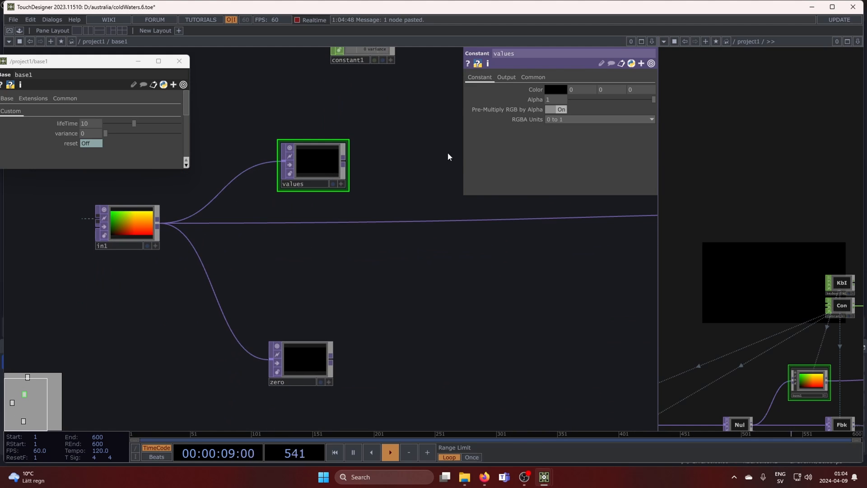
Step: Make values mono 32-bit float and export constant1's channels to its Color
left_click(532, 76)
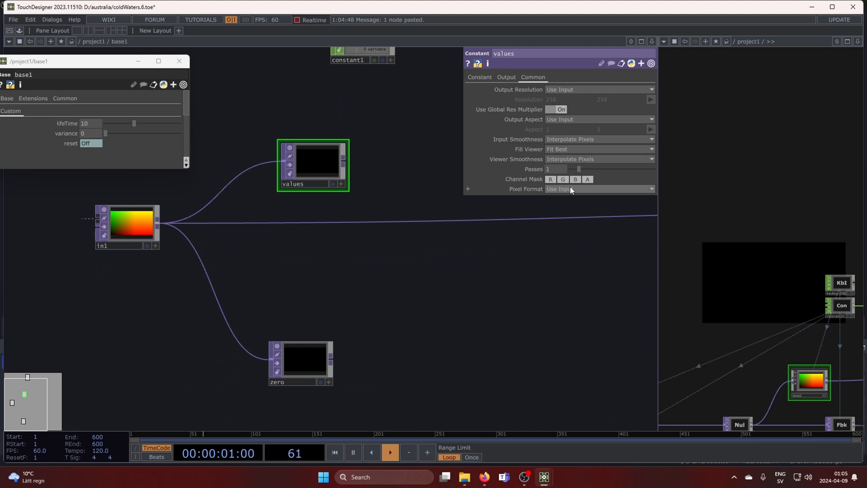
left_click(599, 189)
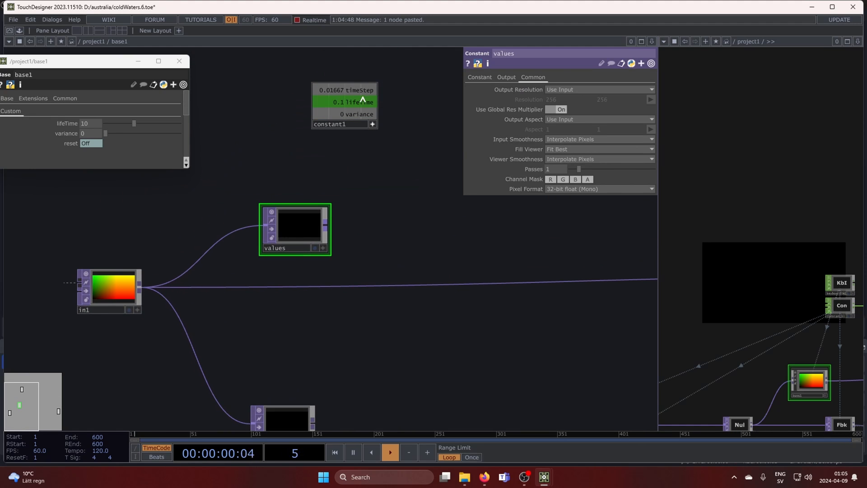
left_click(478, 77)
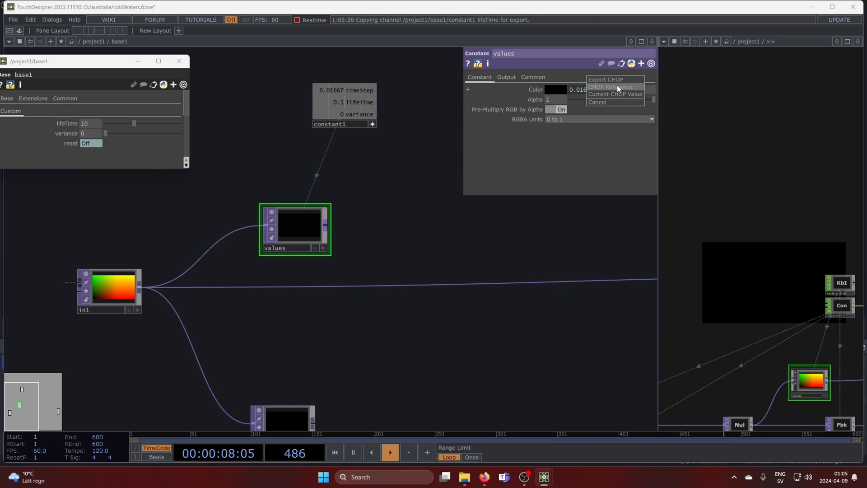
left_click(613, 87)
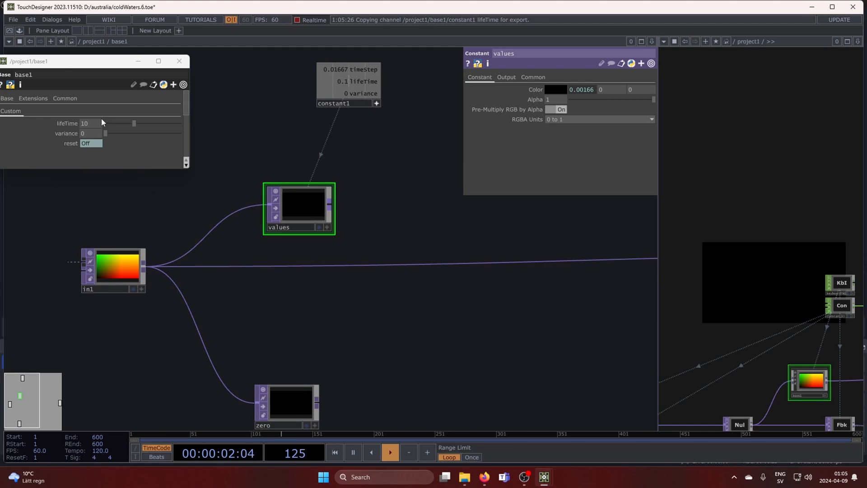
type("5")
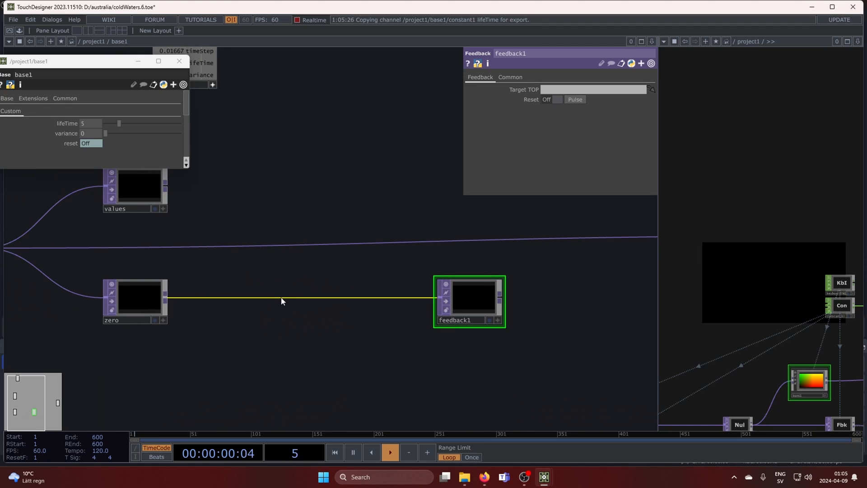
Step: Feed zero through feedback1 into an Add TOP with values, and target feedback1 at add1
left_click_drag(469, 297, 432, 297)
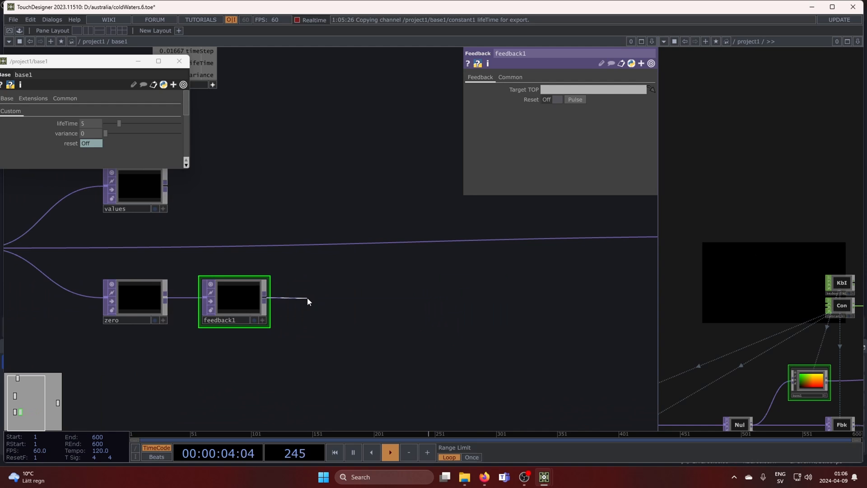
type("ad")
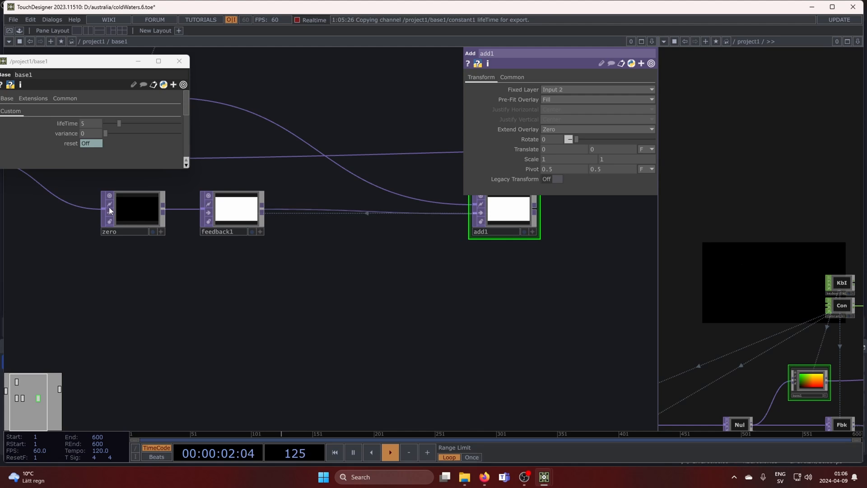
left_click(232, 213)
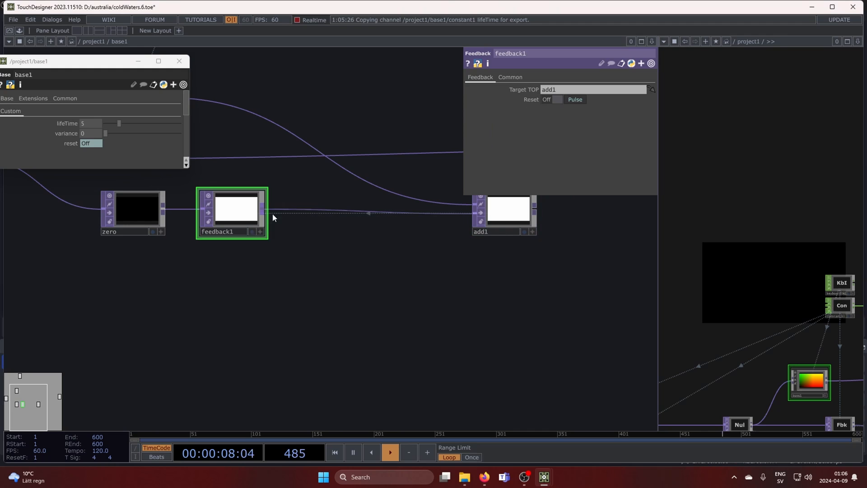
left_click_drag(265, 210, 329, 286)
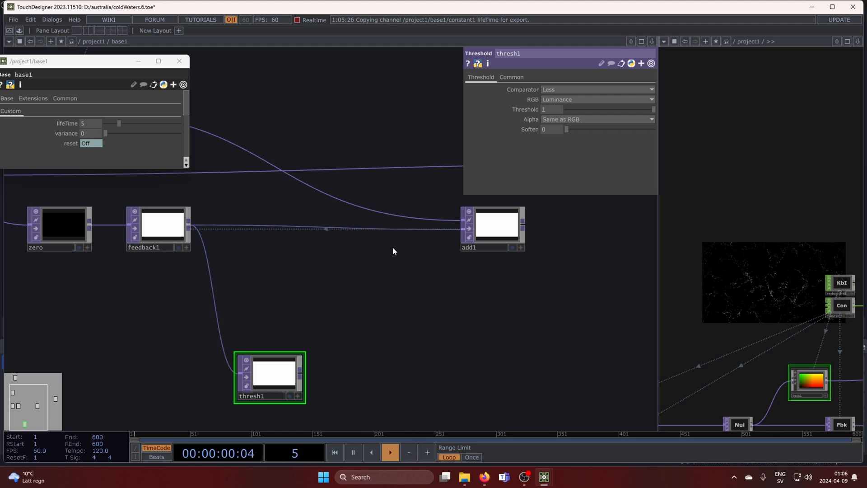
Step: Insert a Matte TOP from feedback1, select1 and thresh1 into add1 and pick its matte channel
right_click(423, 228)
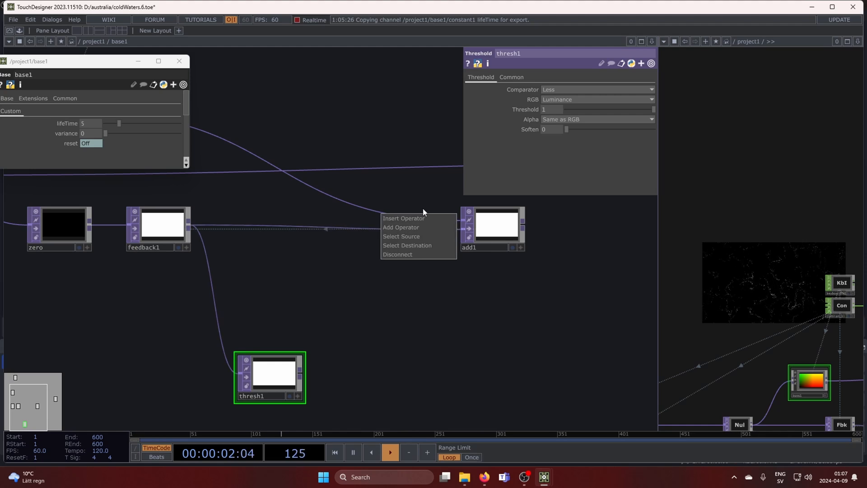
left_click(400, 227)
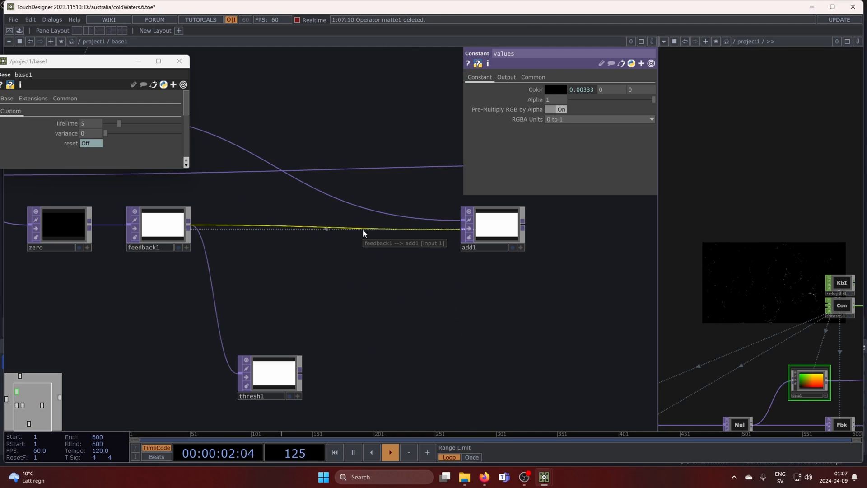
type("m")
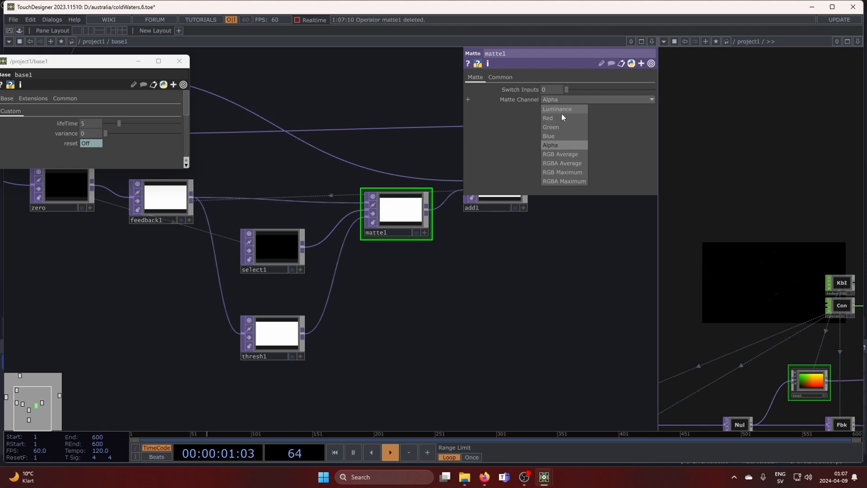
left_click(548, 117)
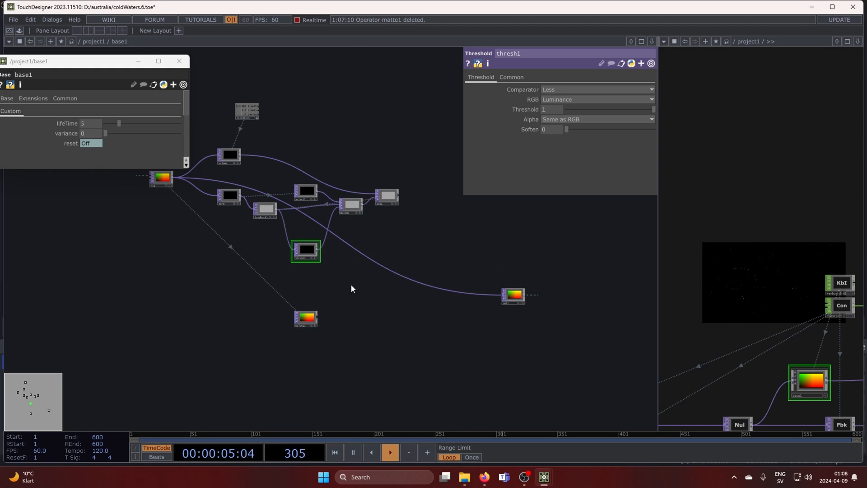
Step: Add multiply1 combining thresh1 with select2 and set its output pixel format
left_click(511, 77)
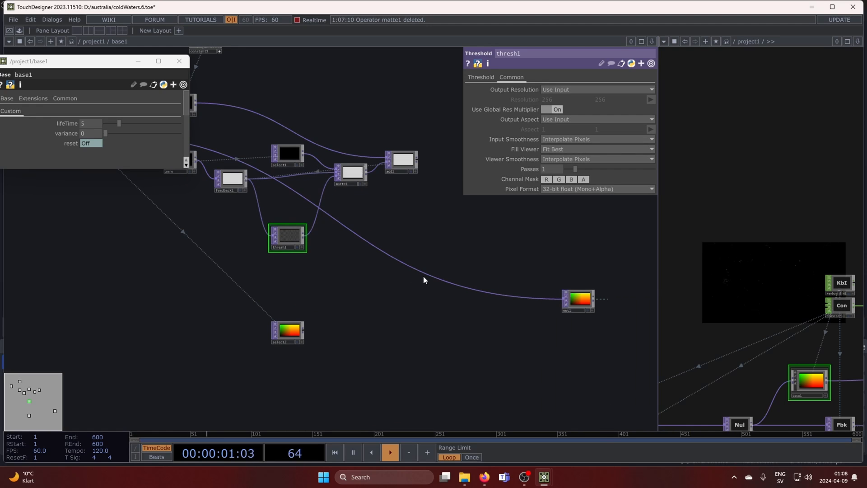
right_click(424, 279)
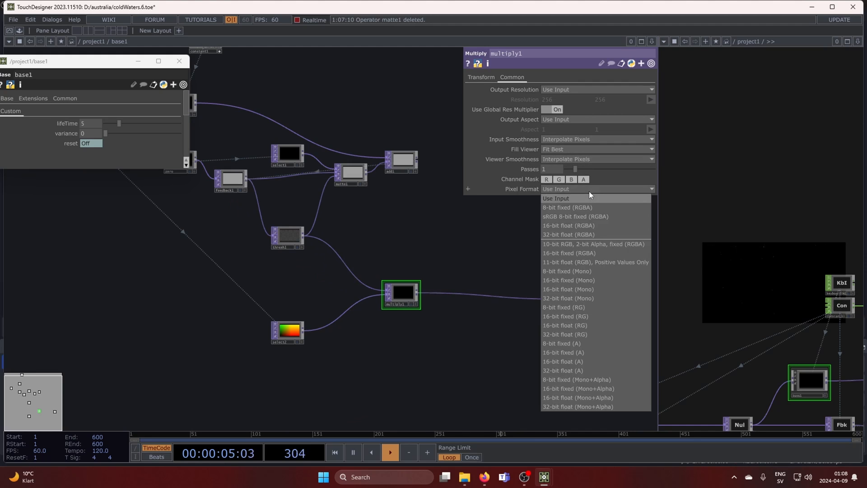
left_click(568, 234)
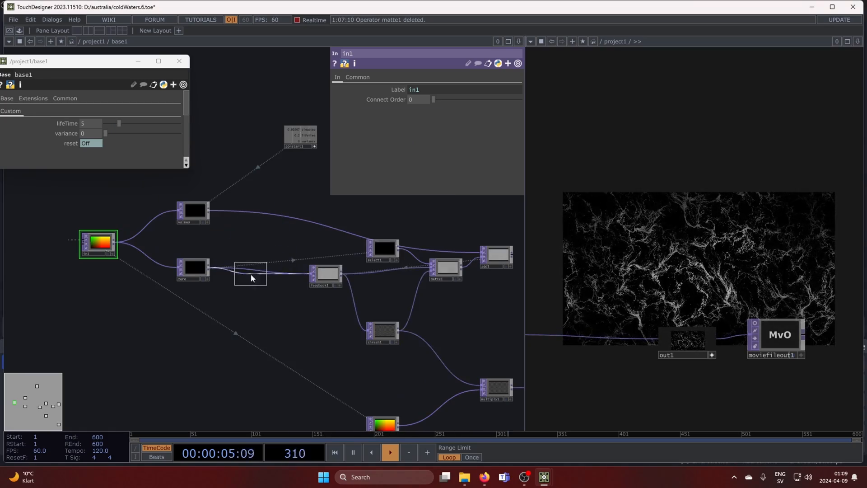
Step: Place noise1 on the wire between zero and feedback1 and reach its Type choices
left_click(255, 270)
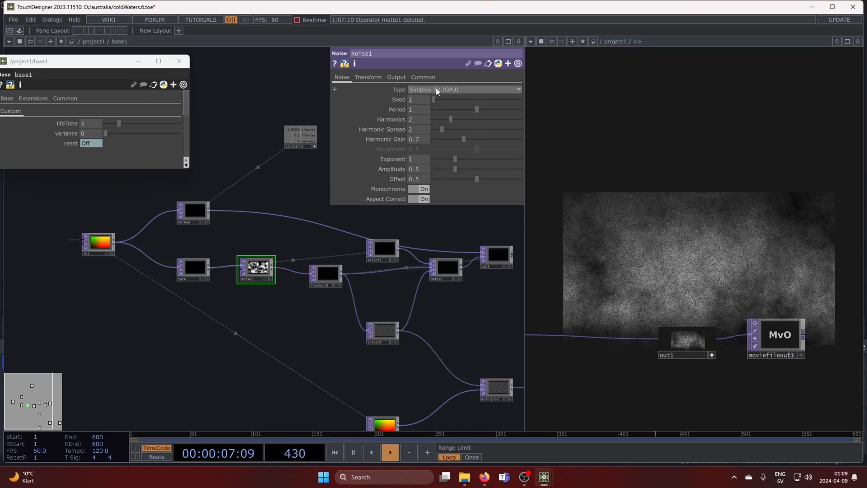
left_click(462, 89)
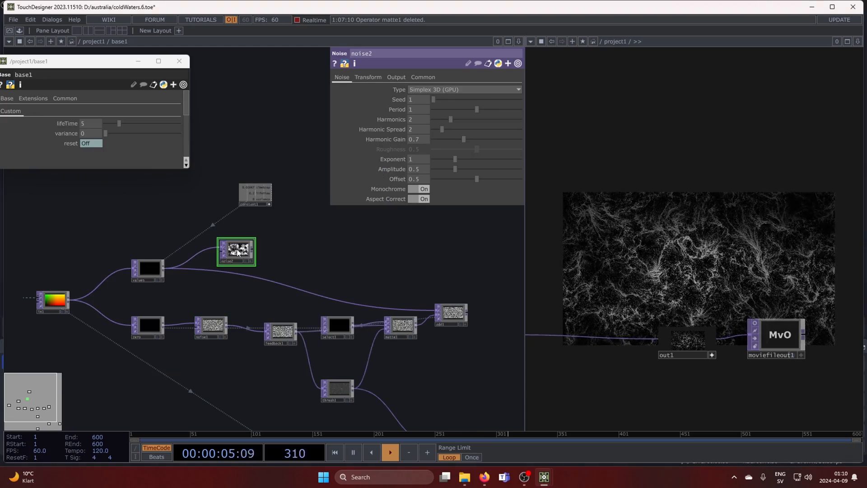
Step: Set noise2 to Output Input * Noise with Type Perlin 3D, Period 0.01, Harmonics 0, Offset 1
left_click(396, 77)
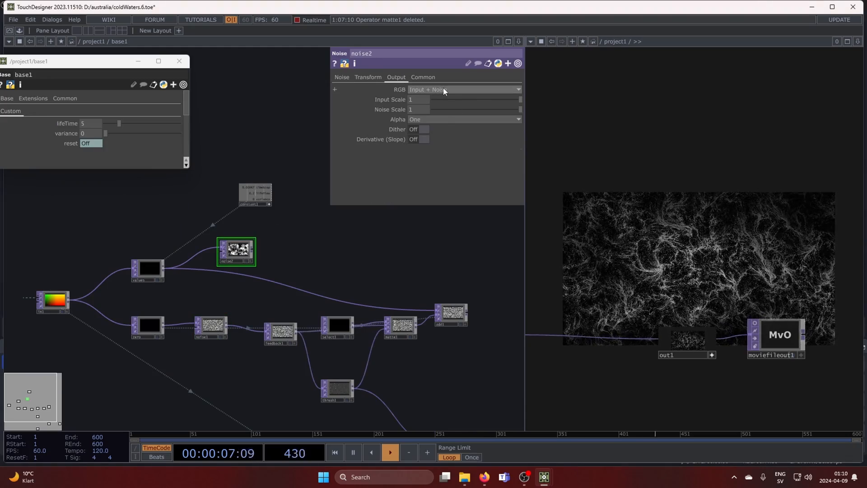
left_click(463, 89)
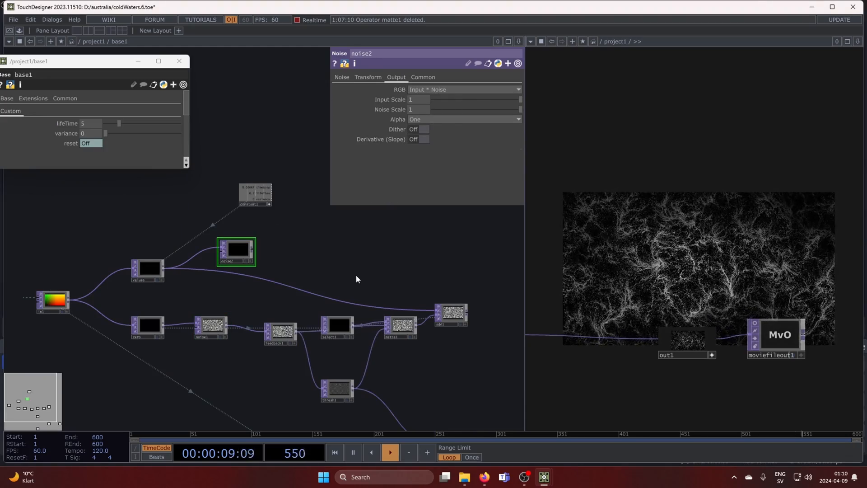
left_click(342, 77)
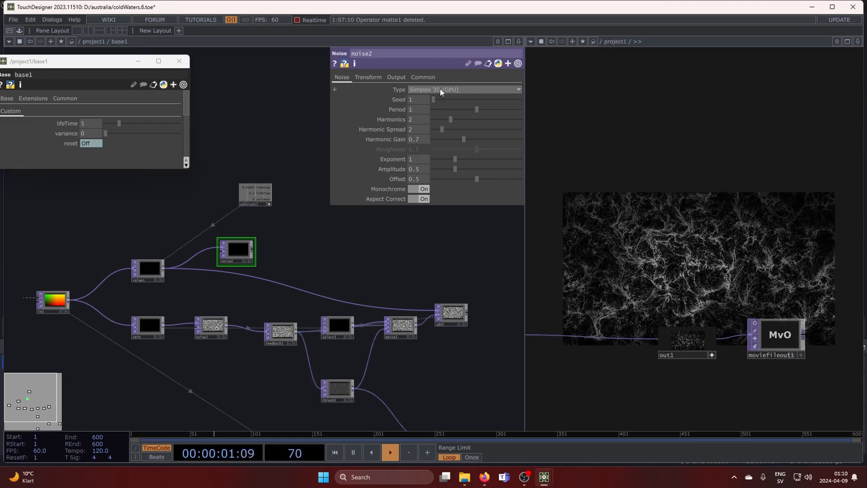
left_click(462, 89)
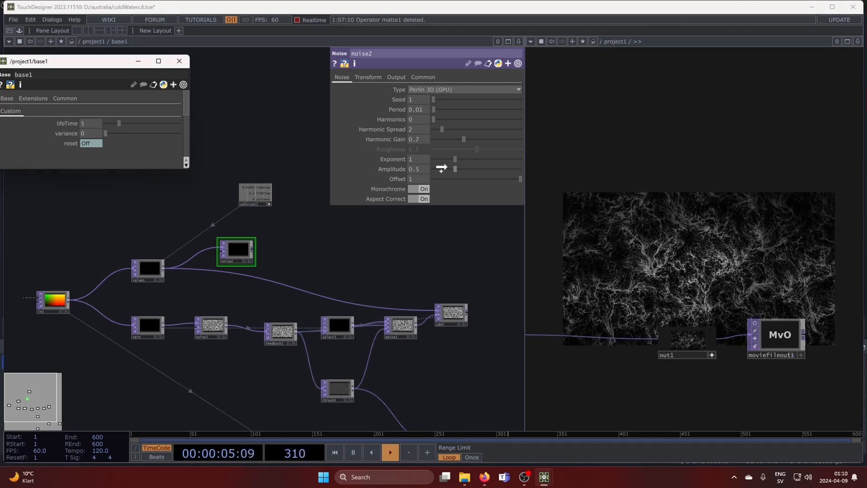
Step: Reference variance in noise2's Amplitude, animate Translate z, and raise variance to 1
right_click(453, 169)
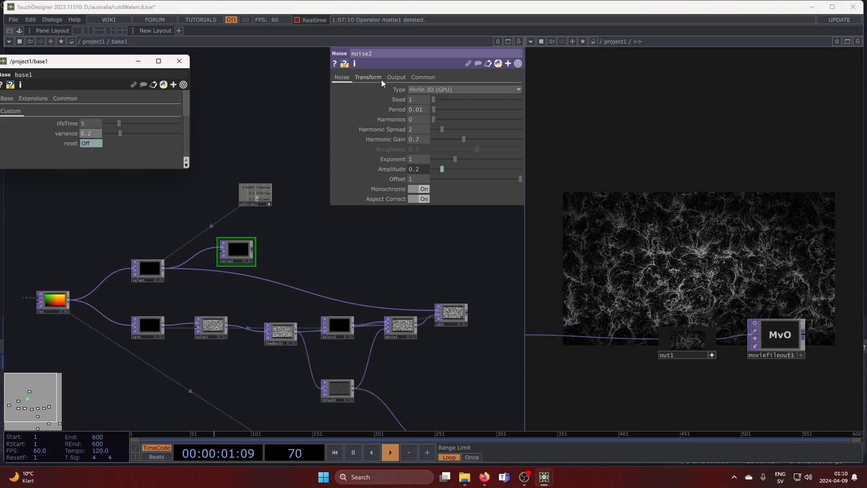
left_click(368, 77)
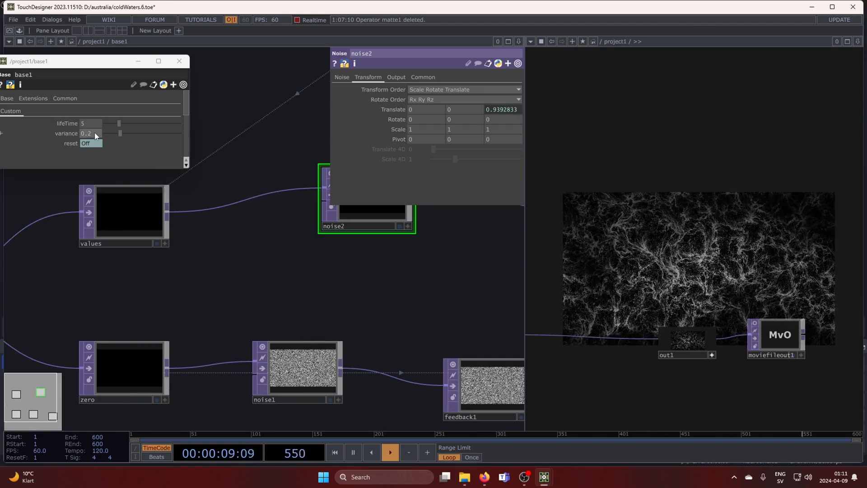
left_click_drag(102, 134, 177, 134)
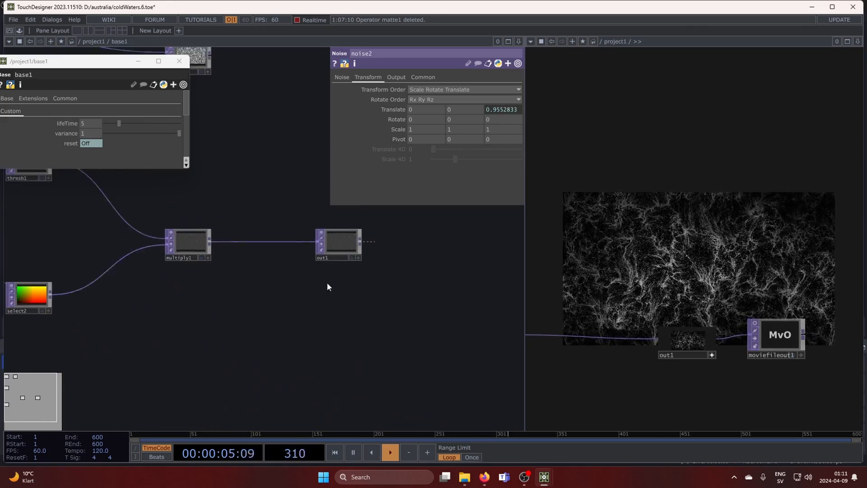
left_click(337, 240)
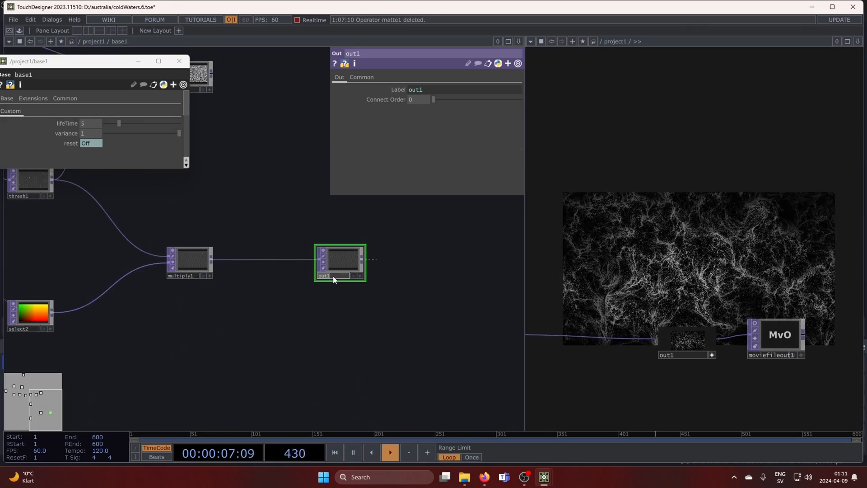
Step: Rename out1 to life and confirm updating references in the Change Parameter dialog
type("life")
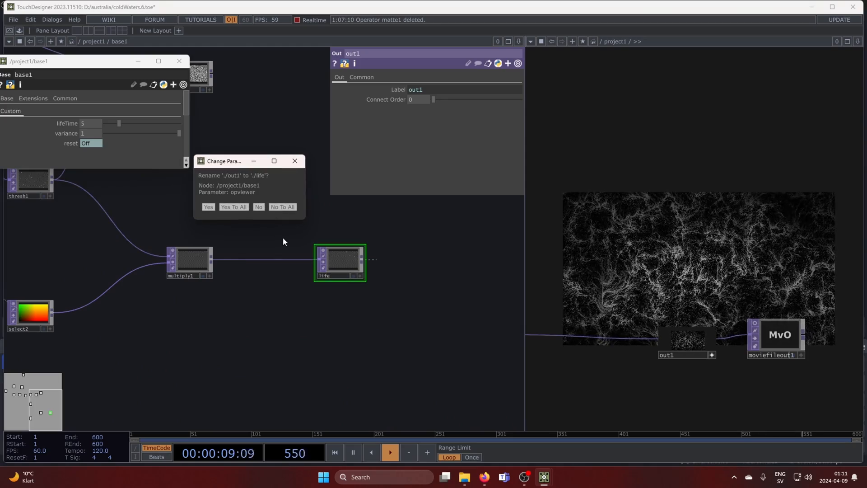
left_click(208, 206)
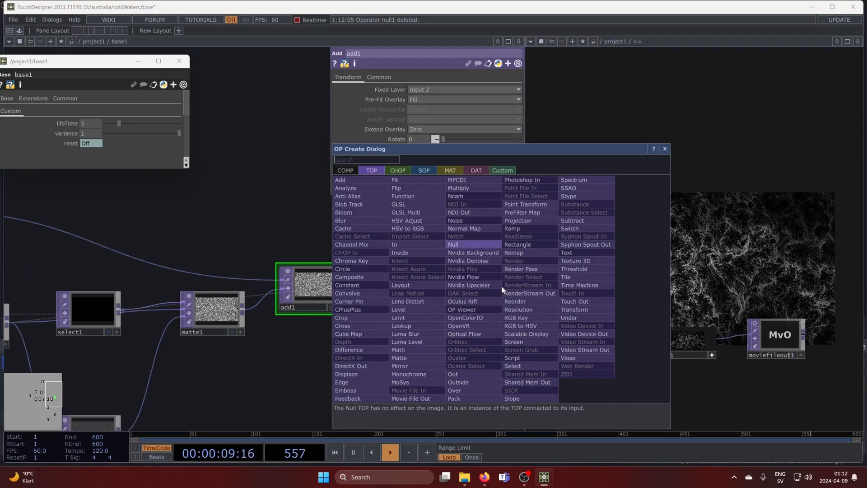
Step: Create an Out TOP after add1 and name it life
type("out")
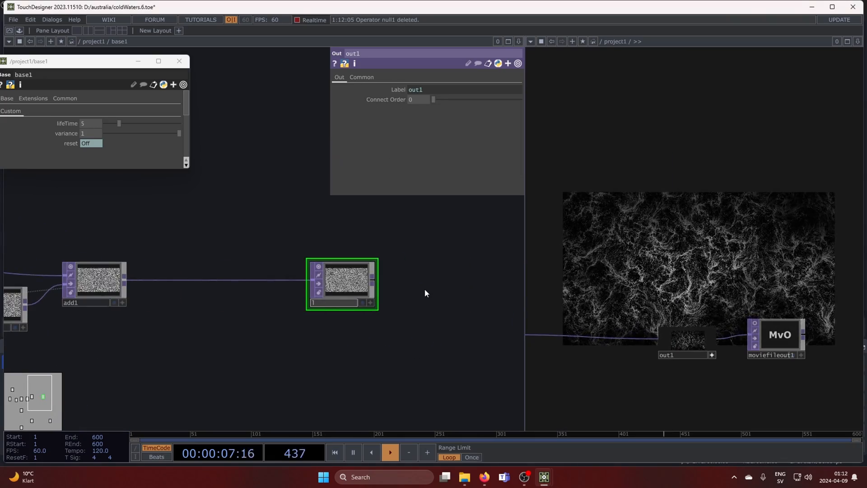
type("life")
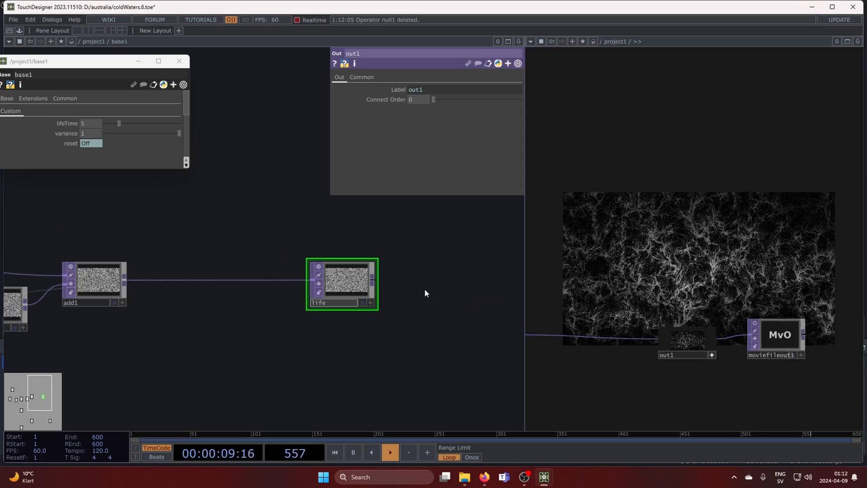